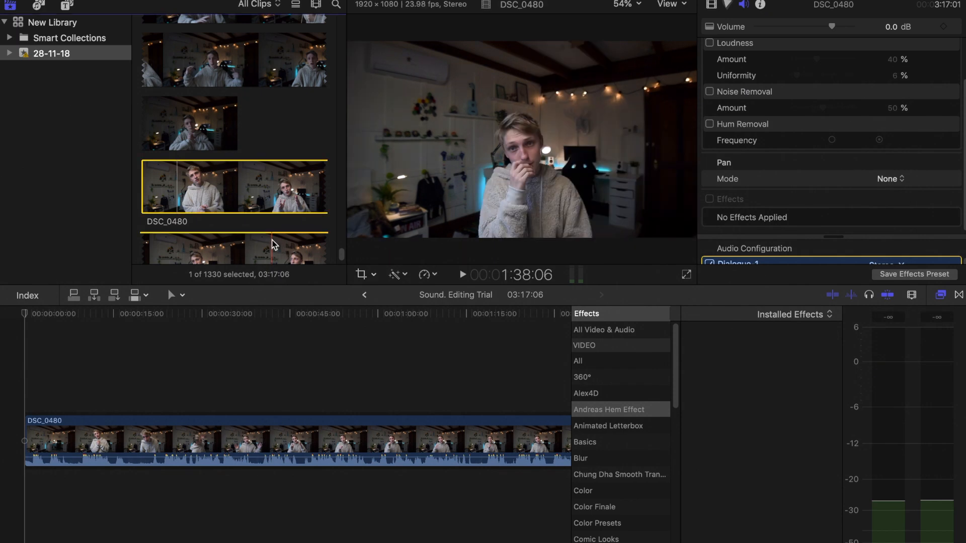
Lower clip DSC_0480's volume to -6.3 dB and apply the Channel EQ effect from the Effects Browser.
{"action": "scroll", "scroll_direction": "up", "scroll_amount": 3}
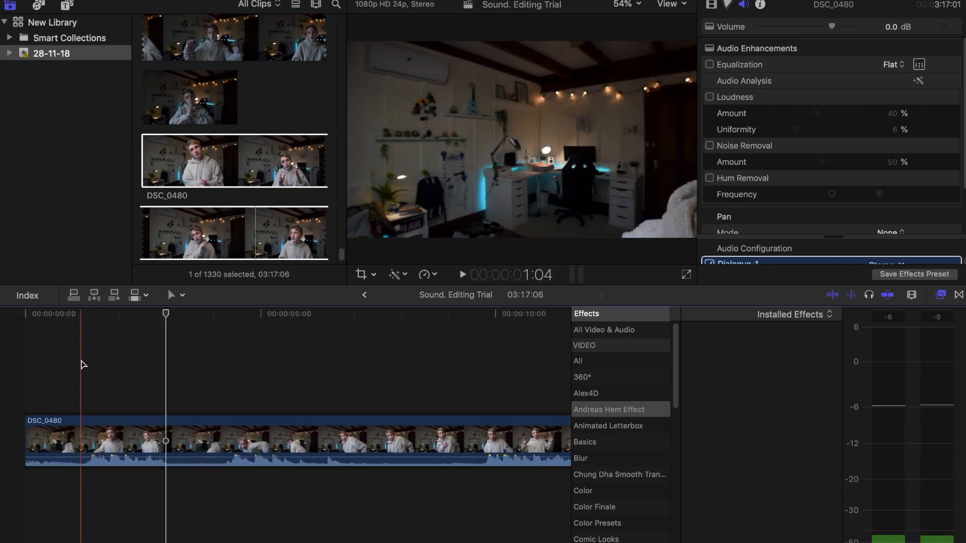
{"action": "left_click", "coordinate": [461, 274]}
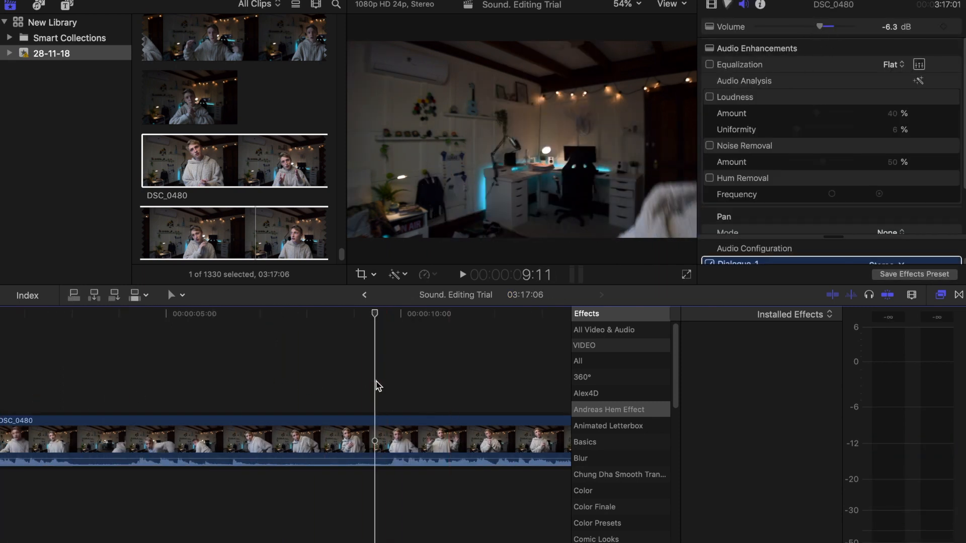
{"action": "left_click", "coordinate": [462, 275]}
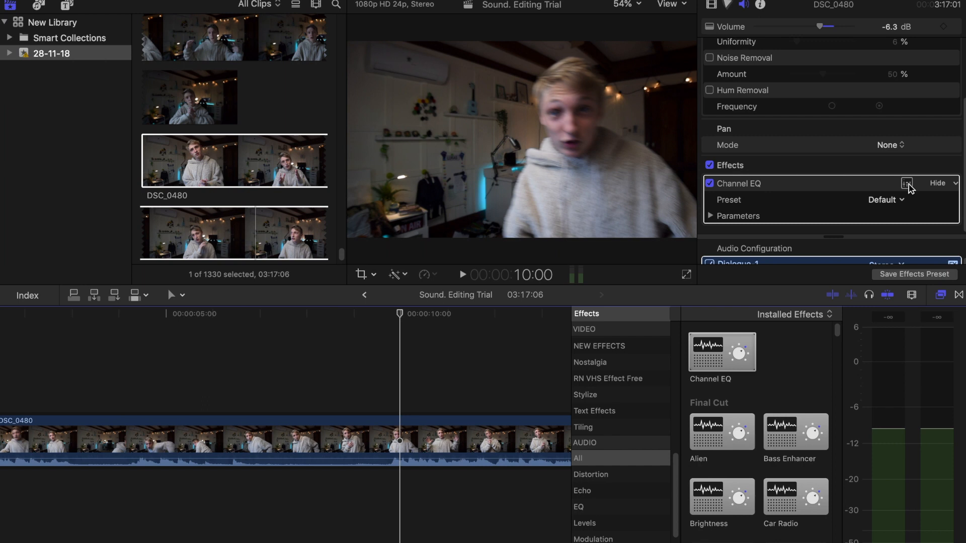
Shape the Channel EQ curve with a -24 dB low cut at 57 Hz and mid dips near 485 and 930 Hz.
{"action": "left_click", "coordinate": [906, 183]}
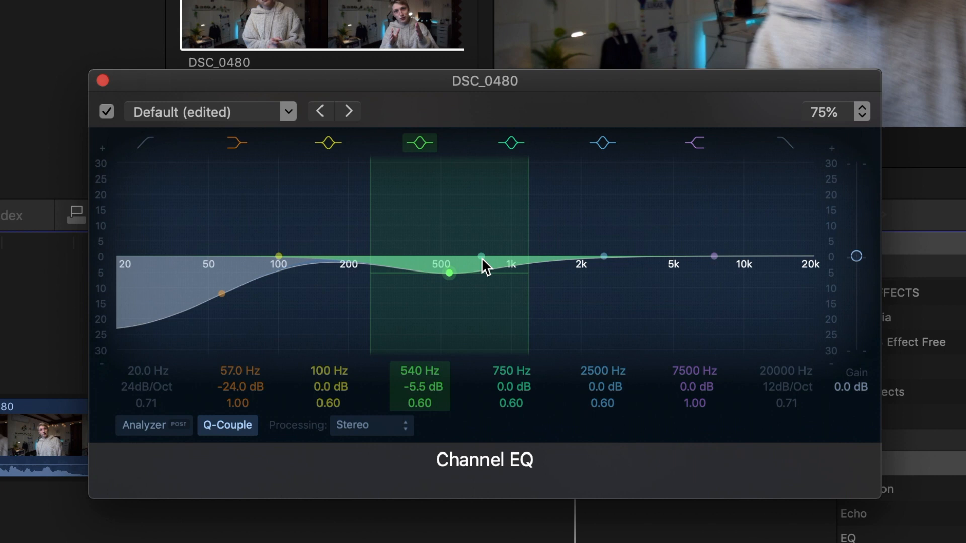
{"action": "mouse_move", "coordinate": [482, 259]}
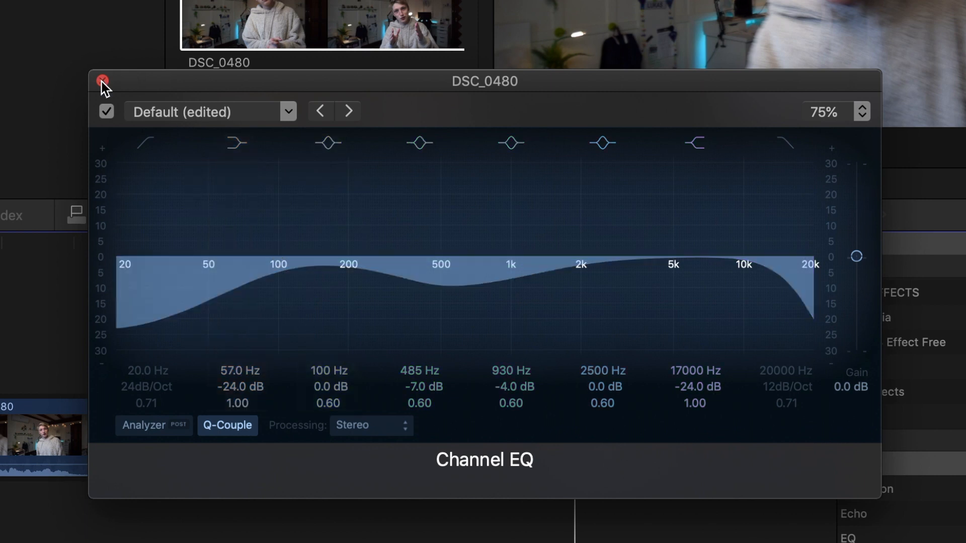
Close the Channel EQ editor and add a Surround Compressor after it on DSC_0480.
{"action": "left_click", "coordinate": [102, 82]}
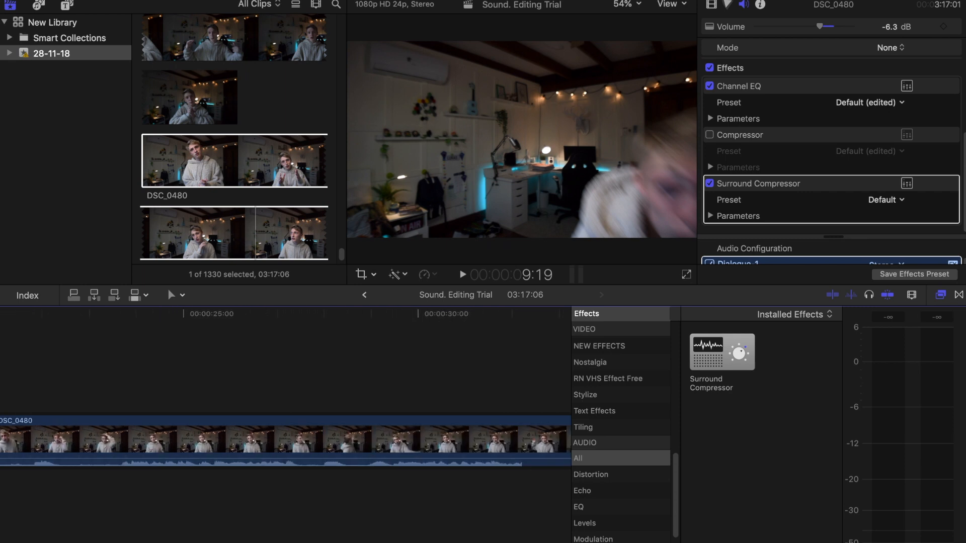
{"action": "scroll", "scroll_direction": "right", "scroll_amount": 3}
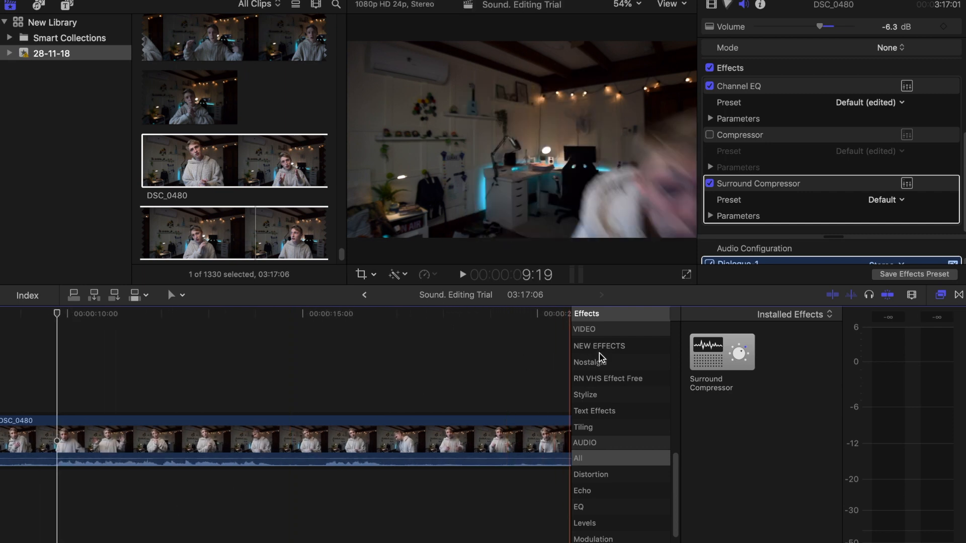
{"action": "scroll", "scroll_direction": "down", "scroll_amount": 3}
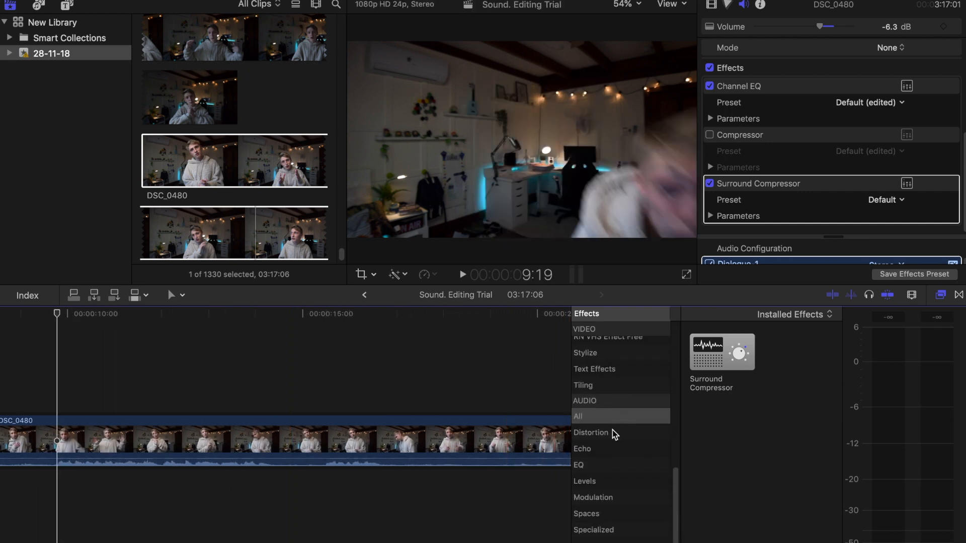
Add the Bass Enhancer effect, amount 50, below the Surround Compressor on DSC_0480.
{"action": "left_click", "coordinate": [577, 415]}
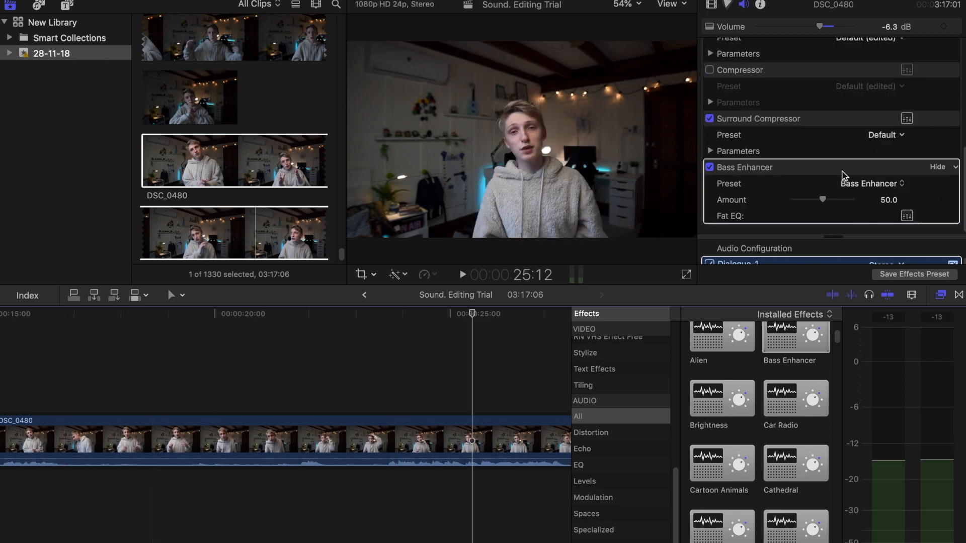
{"action": "mouse_move", "coordinate": [846, 169]}
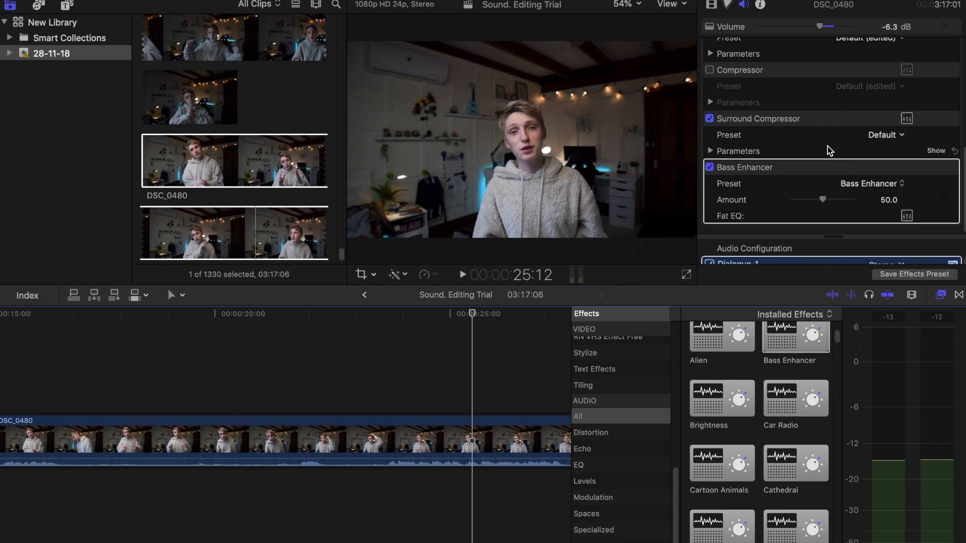
{"action": "mouse_move", "coordinate": [826, 155]}
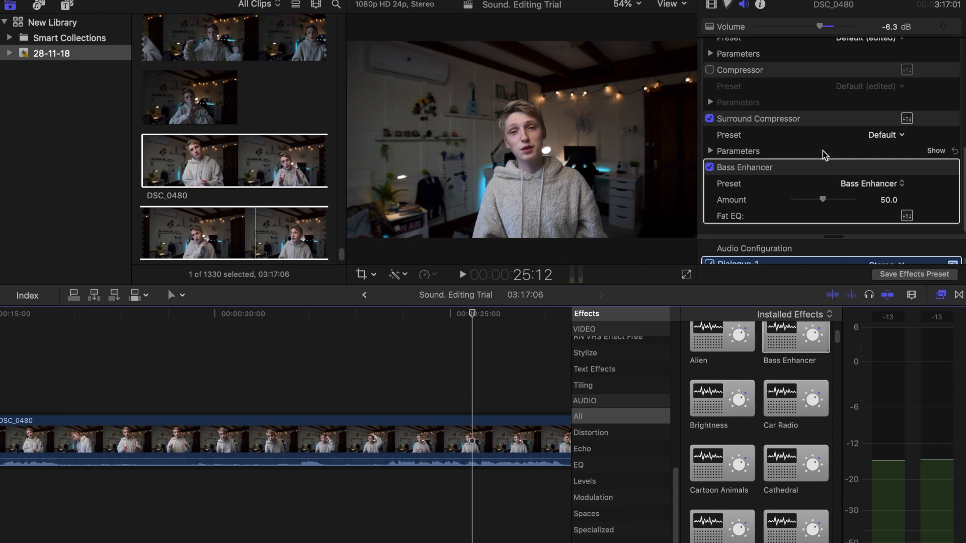
{"action": "scroll", "scroll_direction": "up", "scroll_amount": 3}
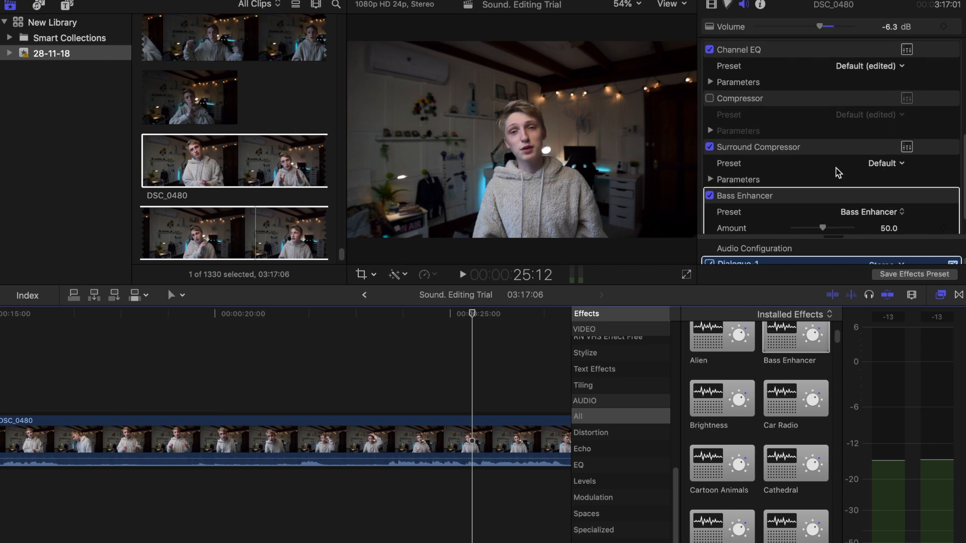
{"action": "mouse_move", "coordinate": [830, 170]}
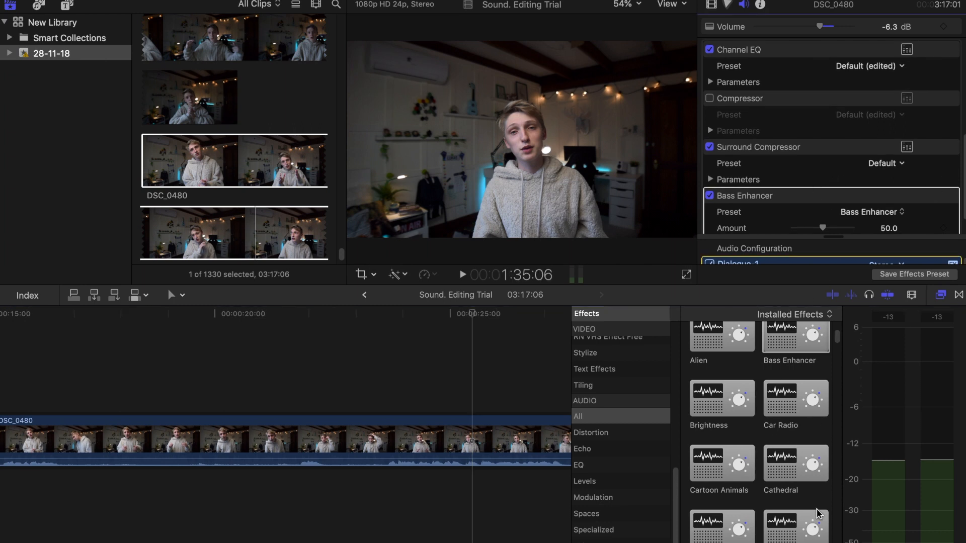
{"action": "scroll", "scroll_direction": "down", "scroll_amount": 3}
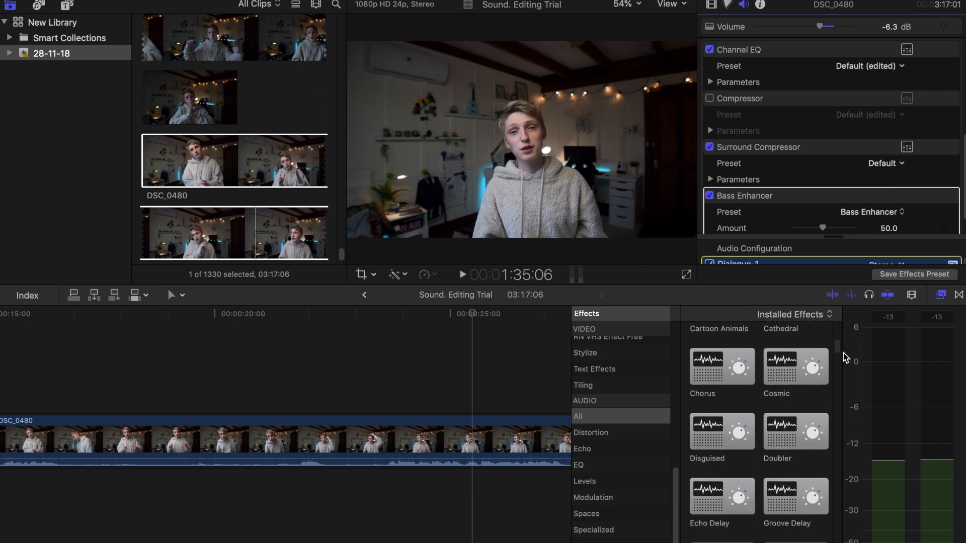
{"action": "scroll", "scroll_direction": "down", "scroll_amount": 3}
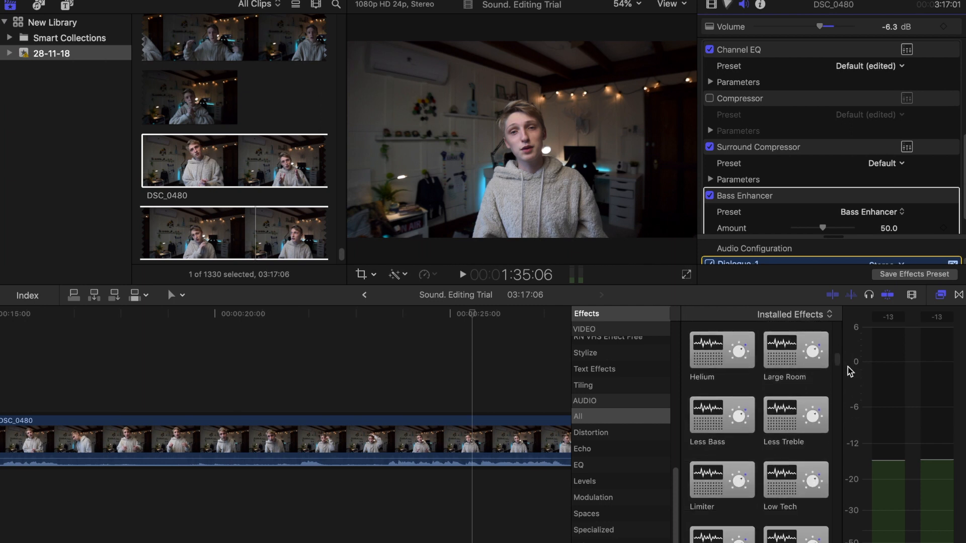
{"action": "scroll", "scroll_direction": "down", "scroll_amount": 3}
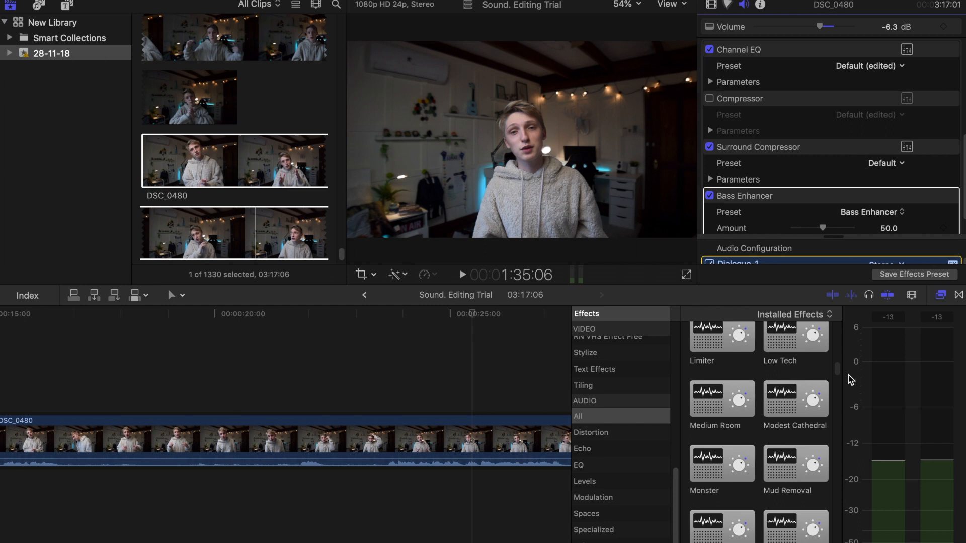
{"action": "scroll", "scroll_direction": "down", "scroll_amount": 3}
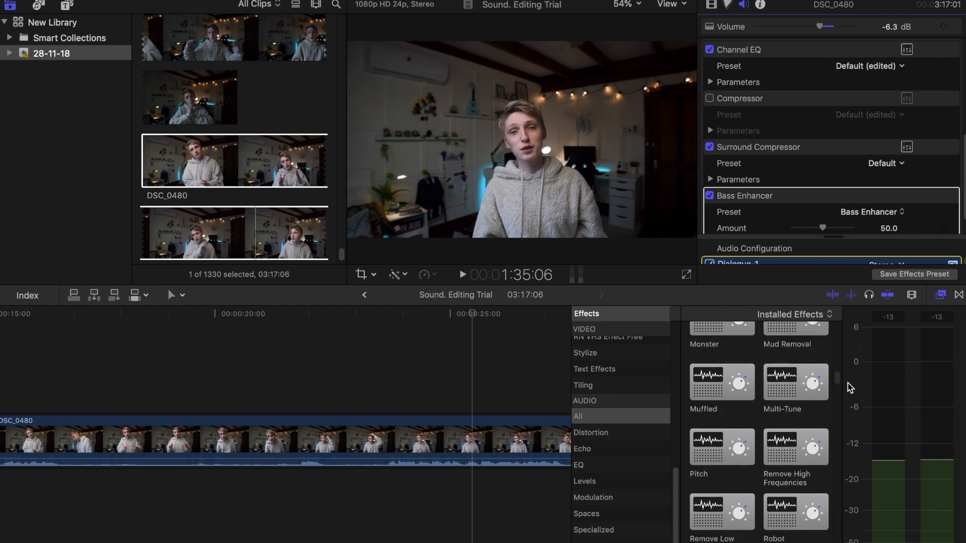
{"action": "scroll", "scroll_direction": "down", "scroll_amount": 3}
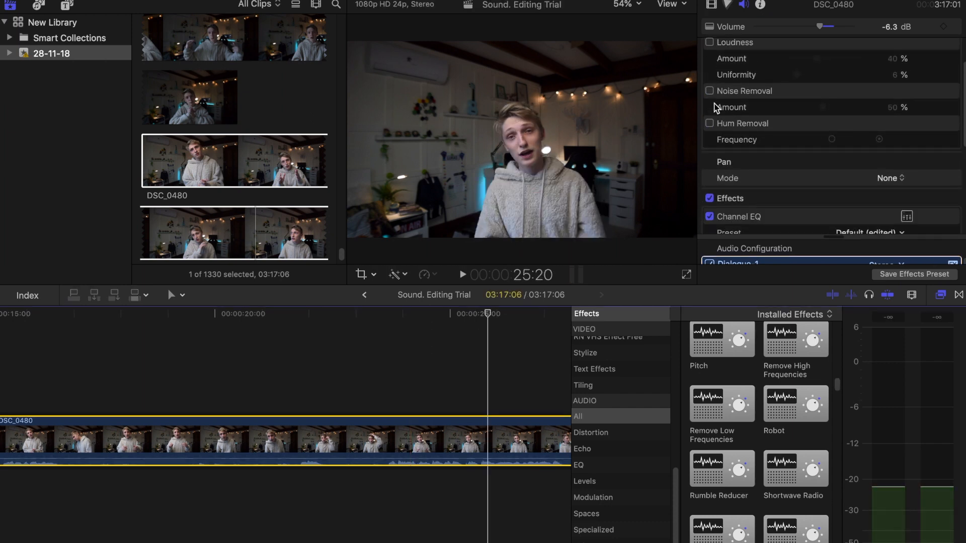
Preview DSC_0480 and bypass its whole audio effects chain for comparison, volume still -6.3 dB.
{"action": "left_click", "coordinate": [462, 274]}
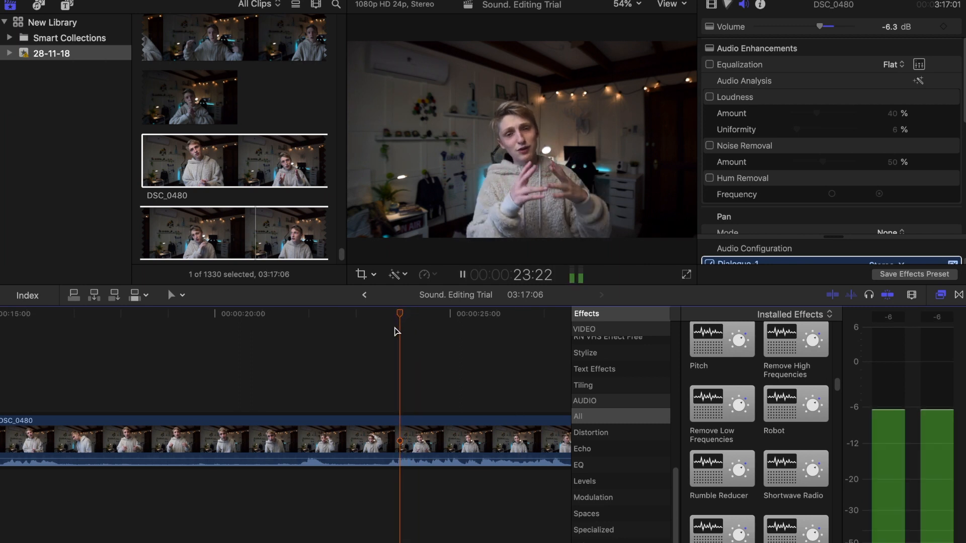
{"action": "left_click", "coordinate": [462, 275]}
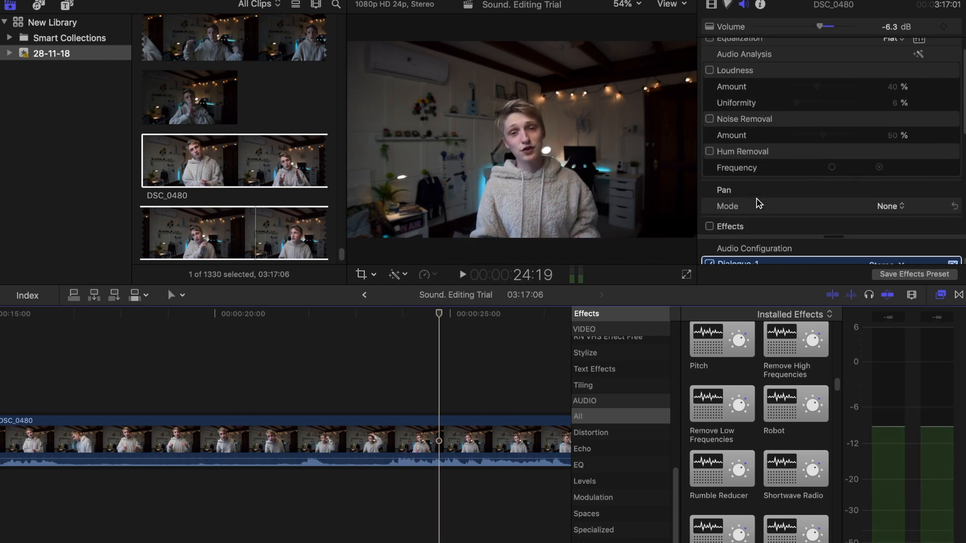